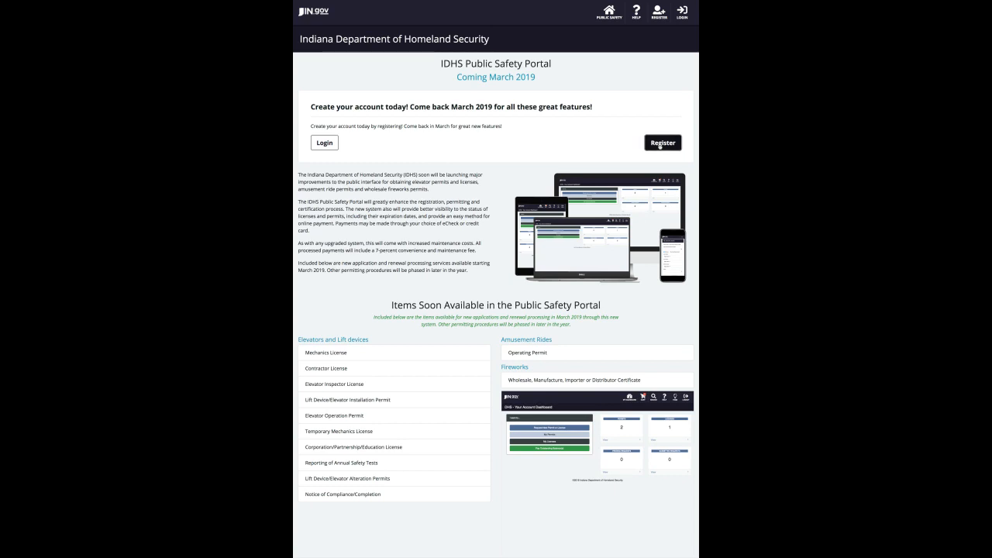
Step: Register on the IDHS Public Safety Portal to reach the Access Indiana email sign-up form
left_click(663, 143)
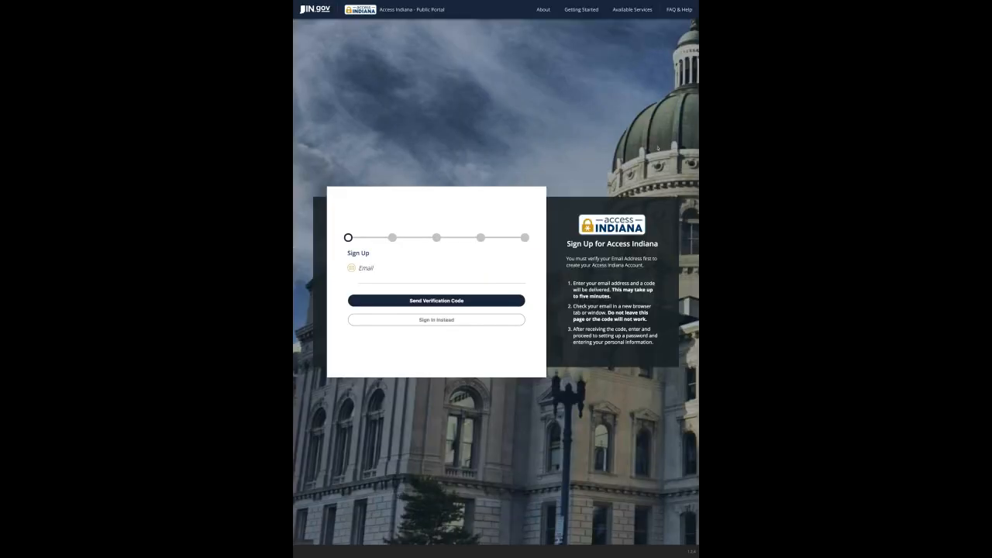